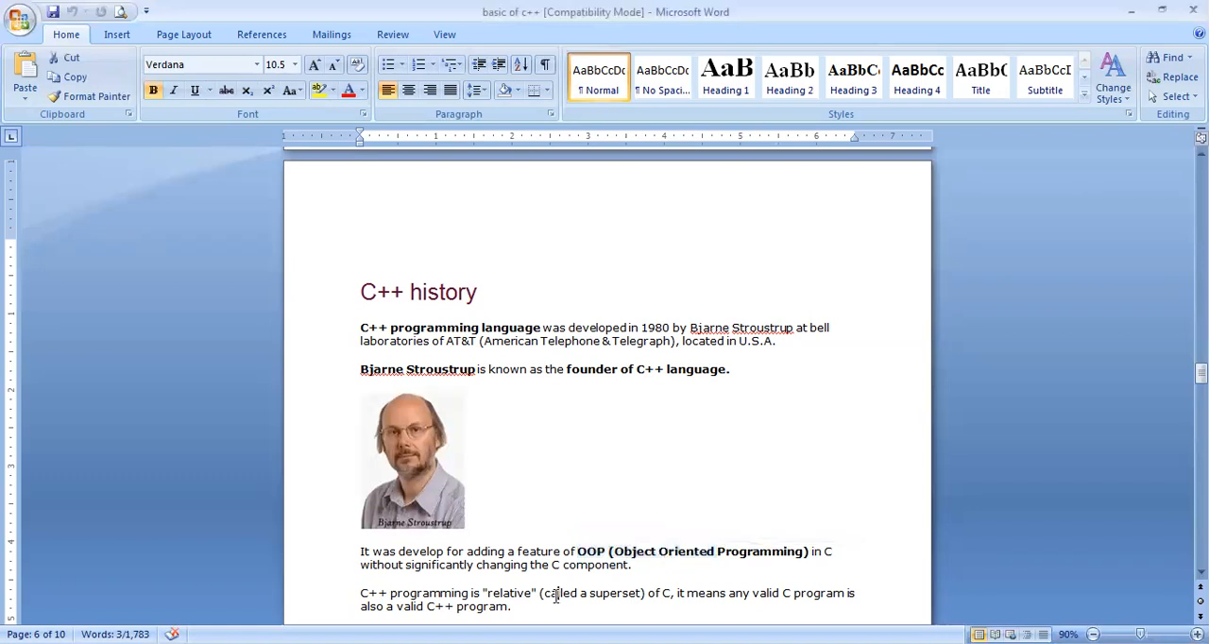
# Step: Scroll down past the variable declaration examples toward the naming rules, clearing the selection
pyautogui.moveTo(544, 593); pyautogui.dragTo(510, 606)
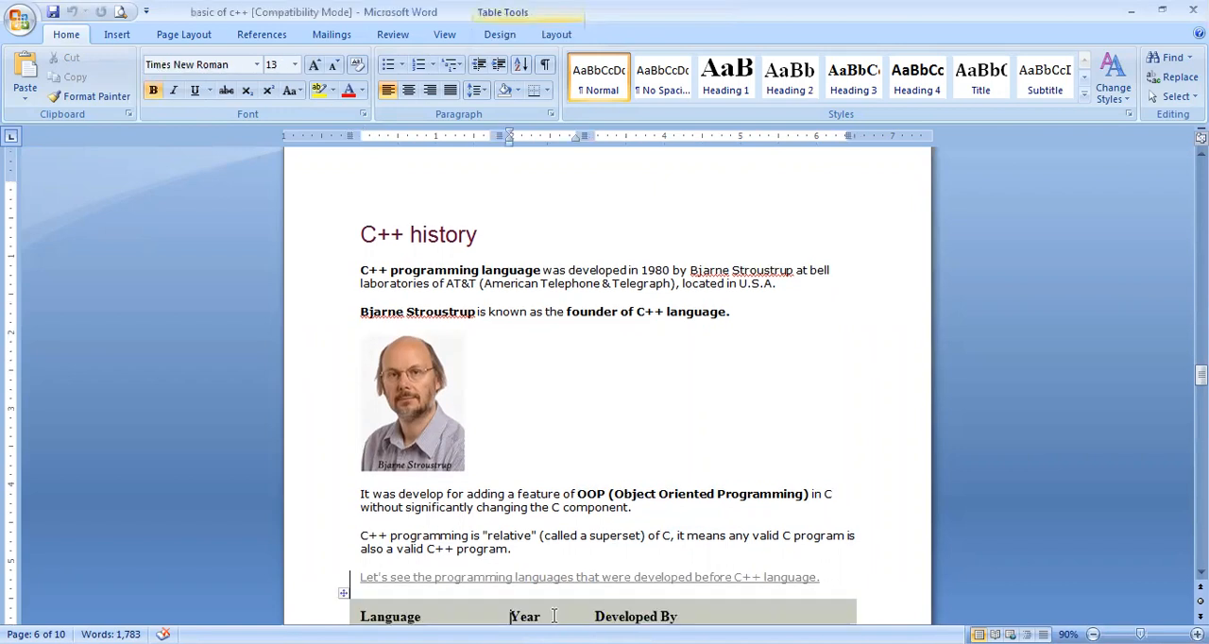
pyautogui.scroll(-3)
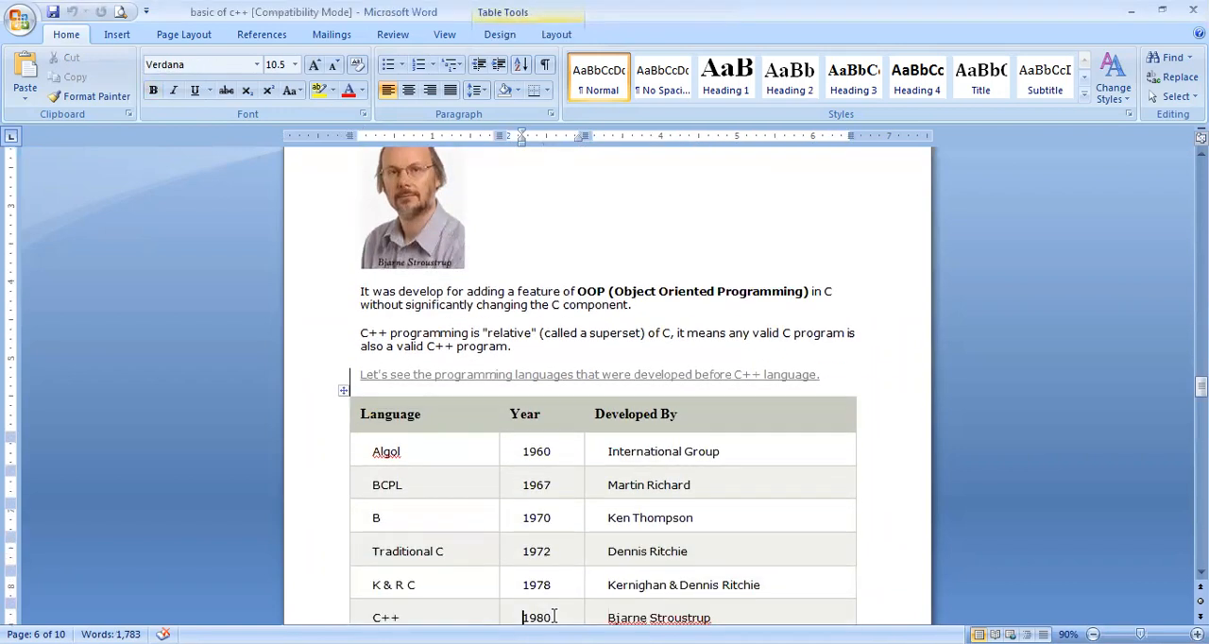
pyautogui.scroll(-3)
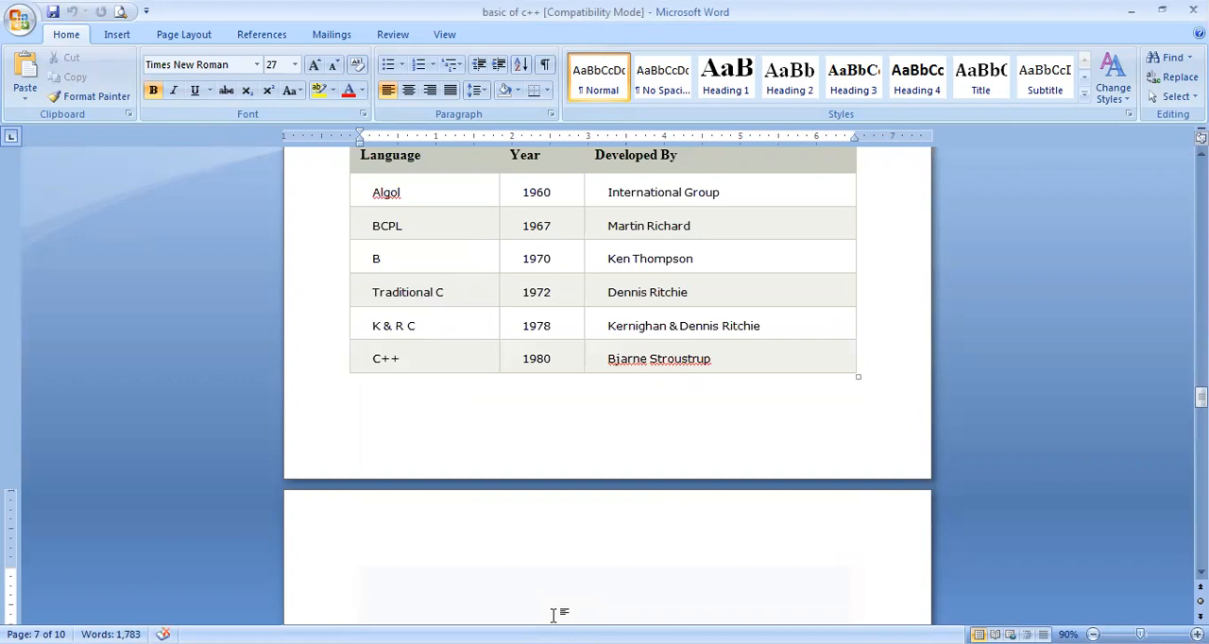
pyautogui.click(361, 593)
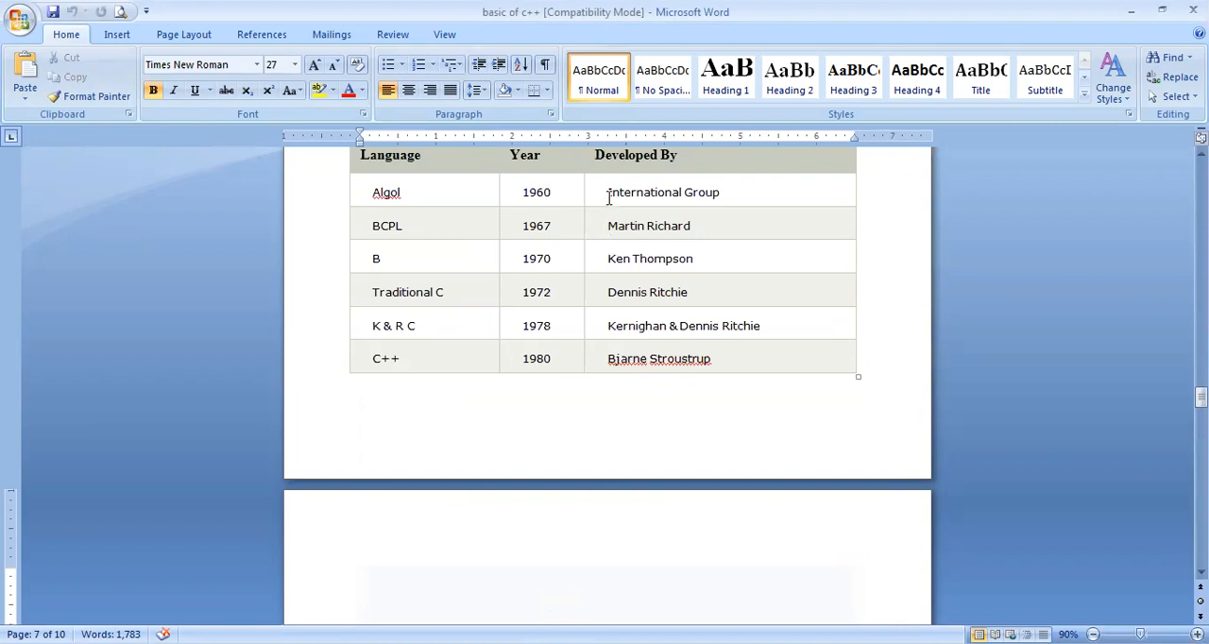
pyautogui.moveTo(518, 227)
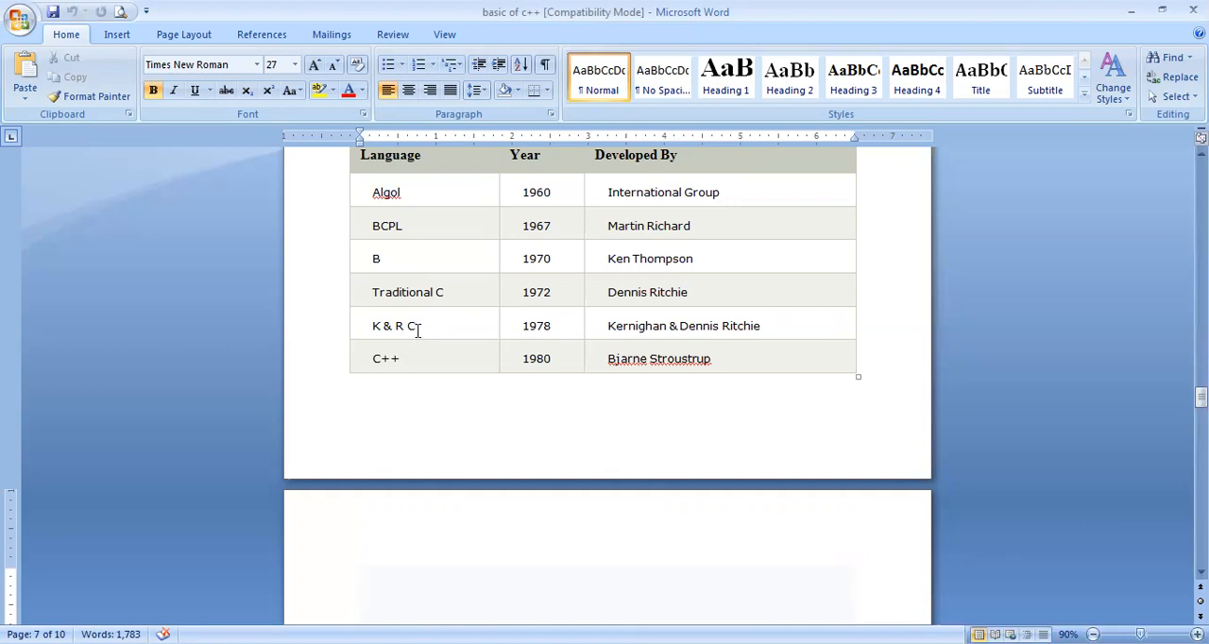
pyautogui.moveTo(531, 328)
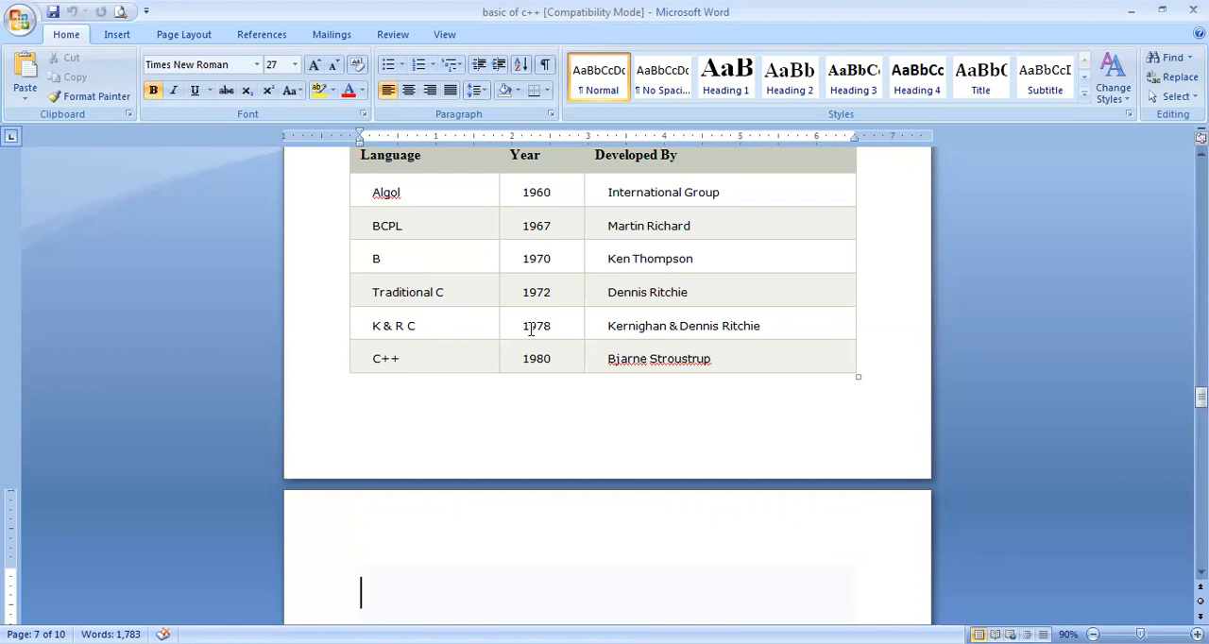
pyautogui.moveTo(440, 338)
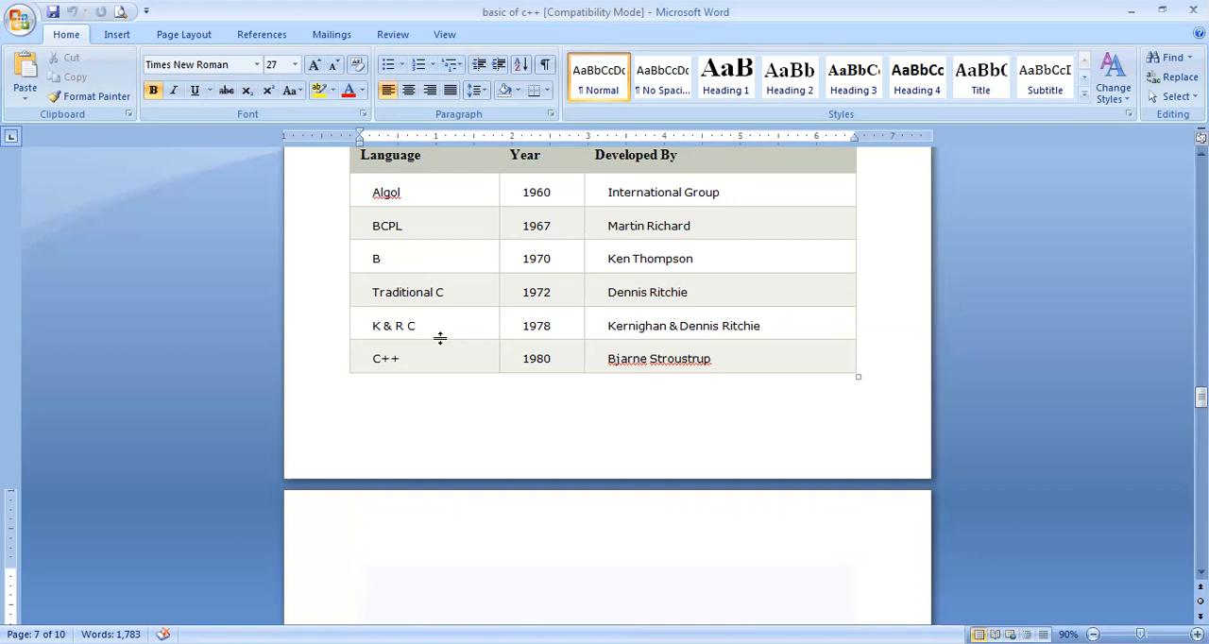
pyautogui.click(361, 593)
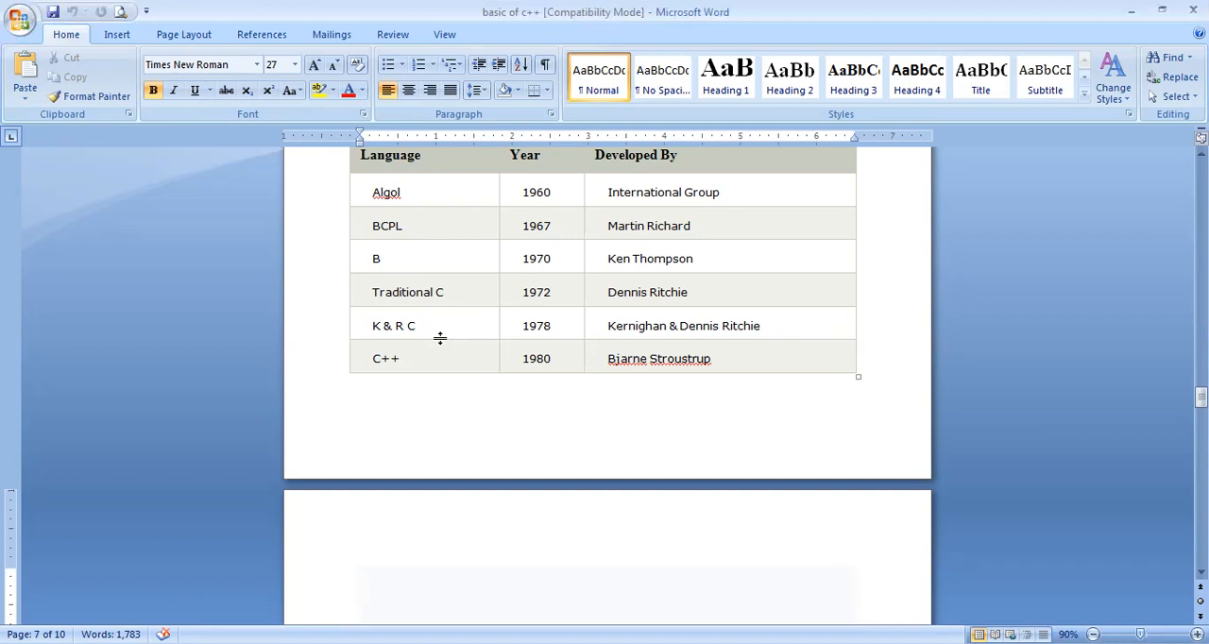
pyautogui.click(400, 359)
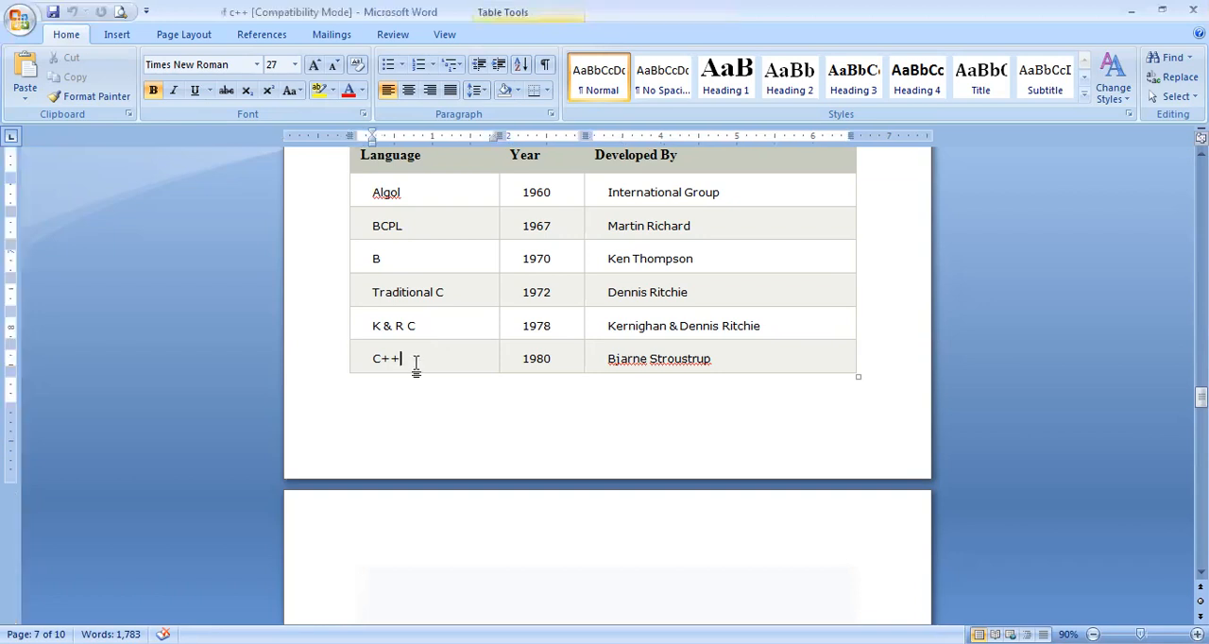
pyautogui.scroll(-3)
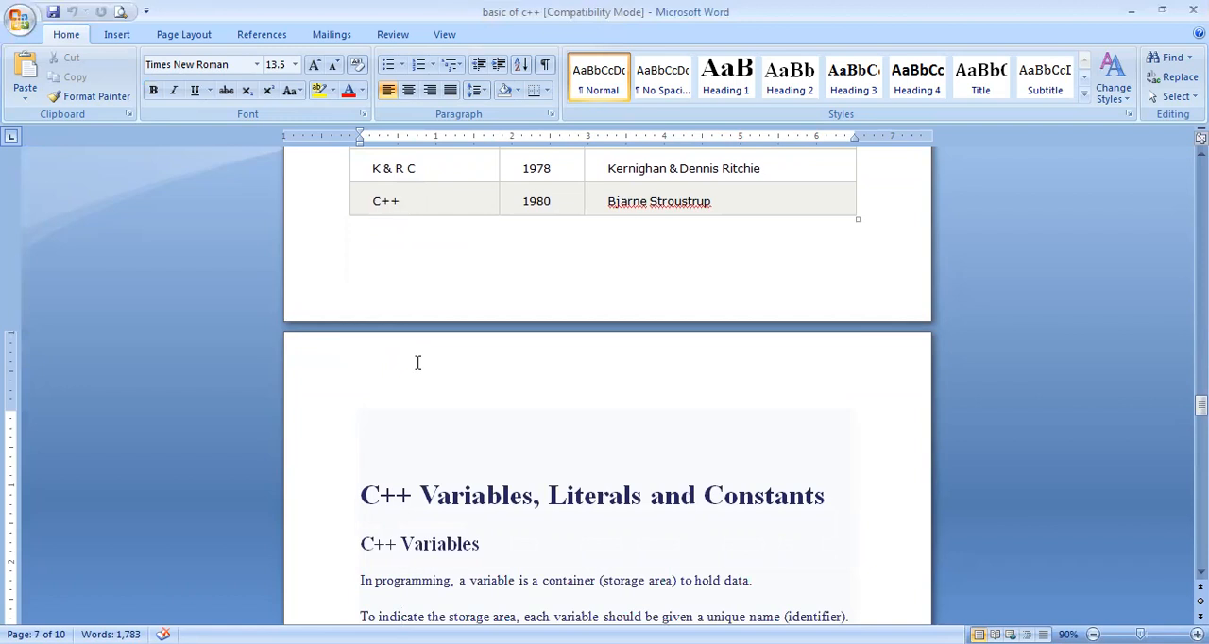
# Step: Bring the 'Rules for naming a variable' list fully into view, ending at the underscore rule
pyautogui.click(400, 616)
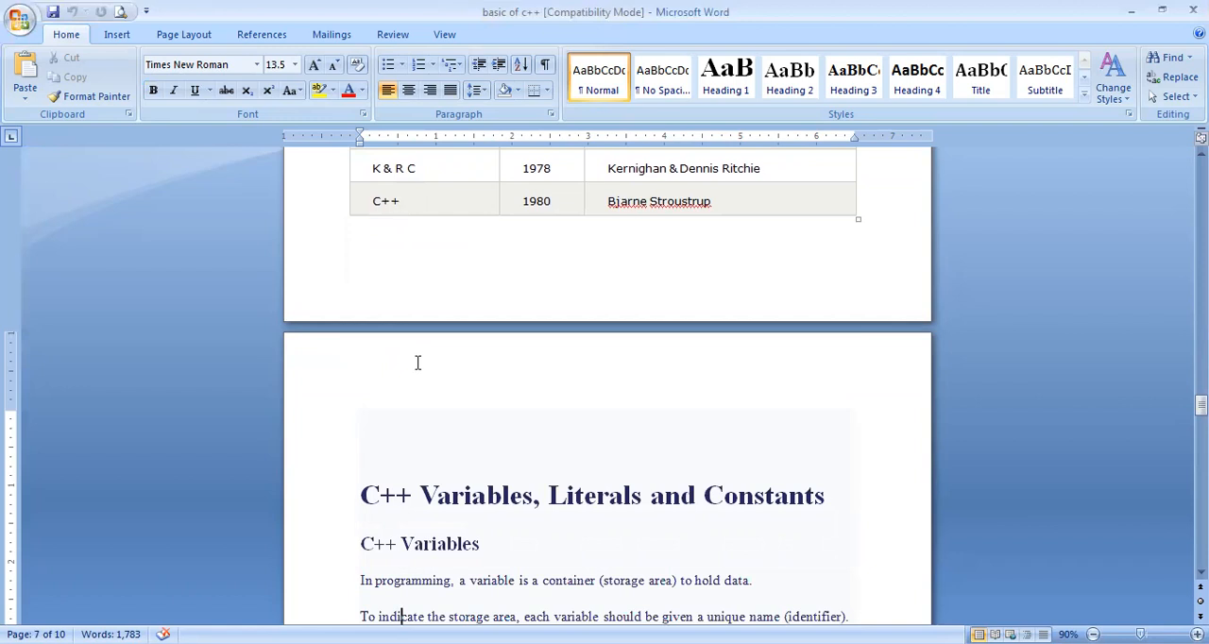
pyautogui.scroll(-3)
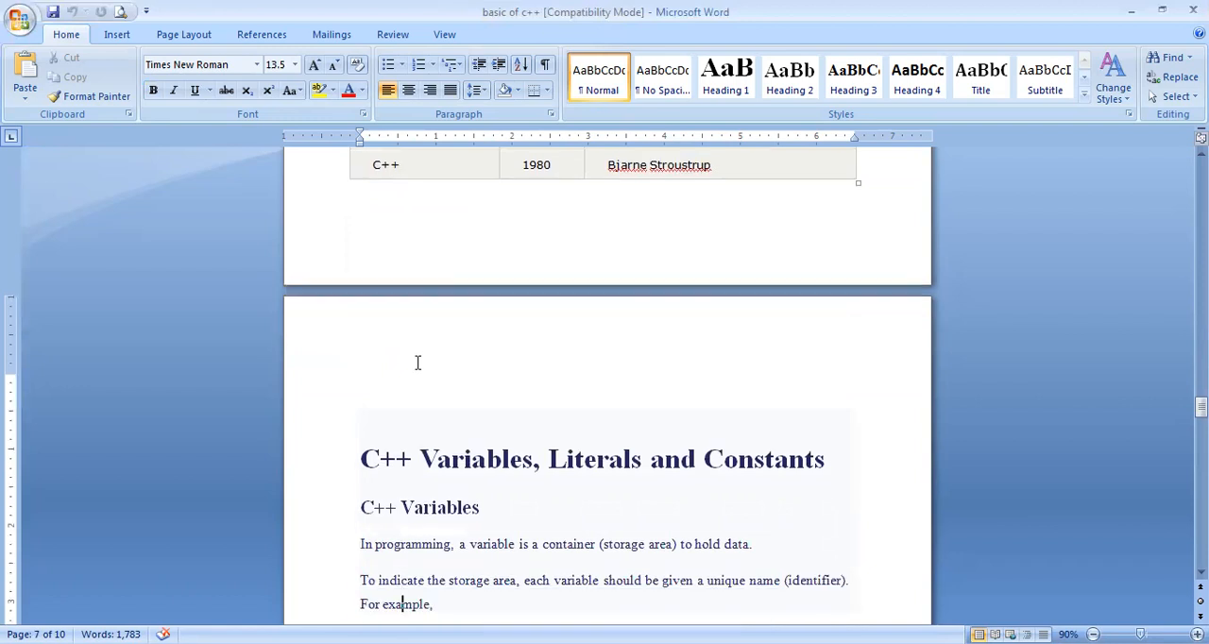
pyautogui.scroll(-3)
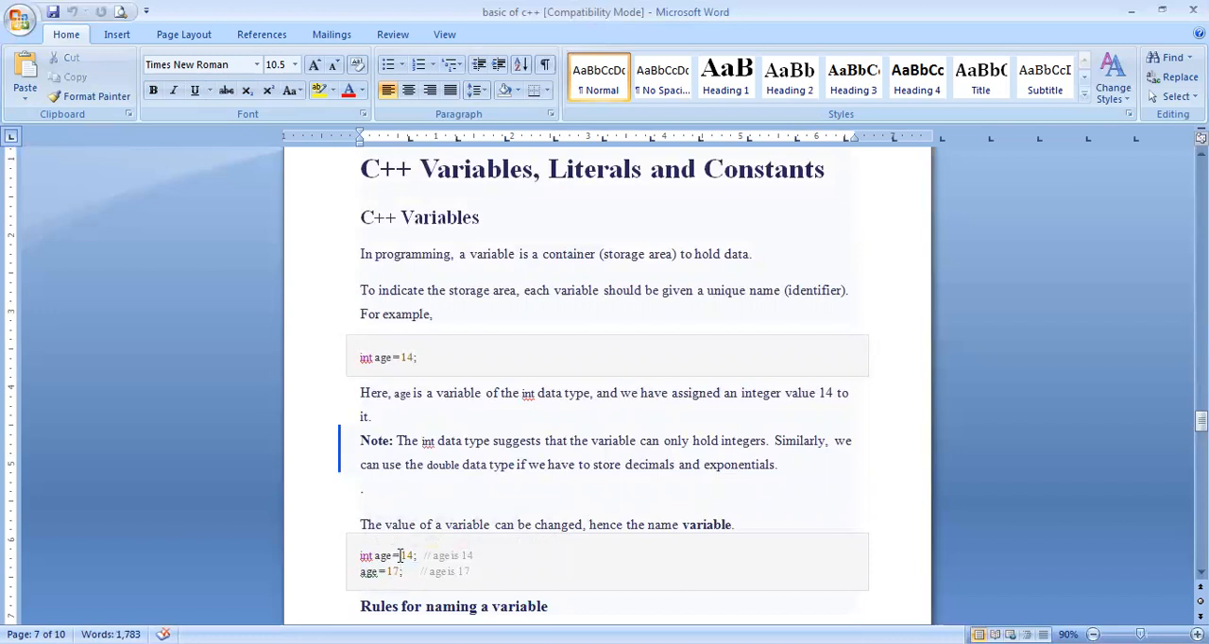
pyautogui.doubleClick(382, 555)
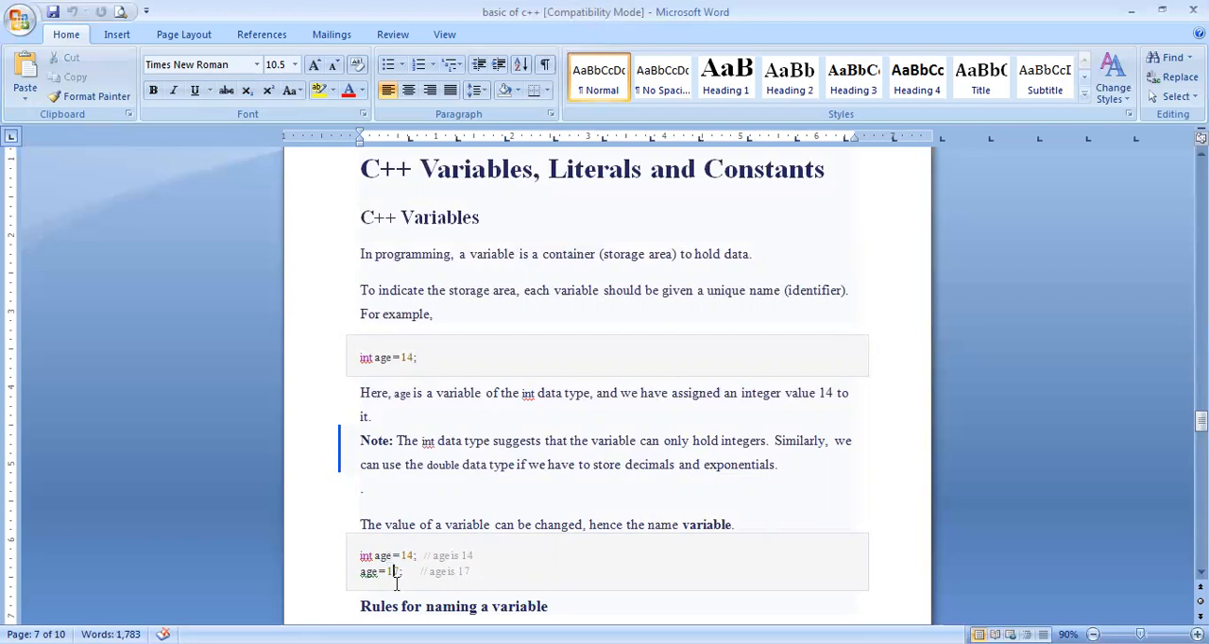
pyautogui.write('7')
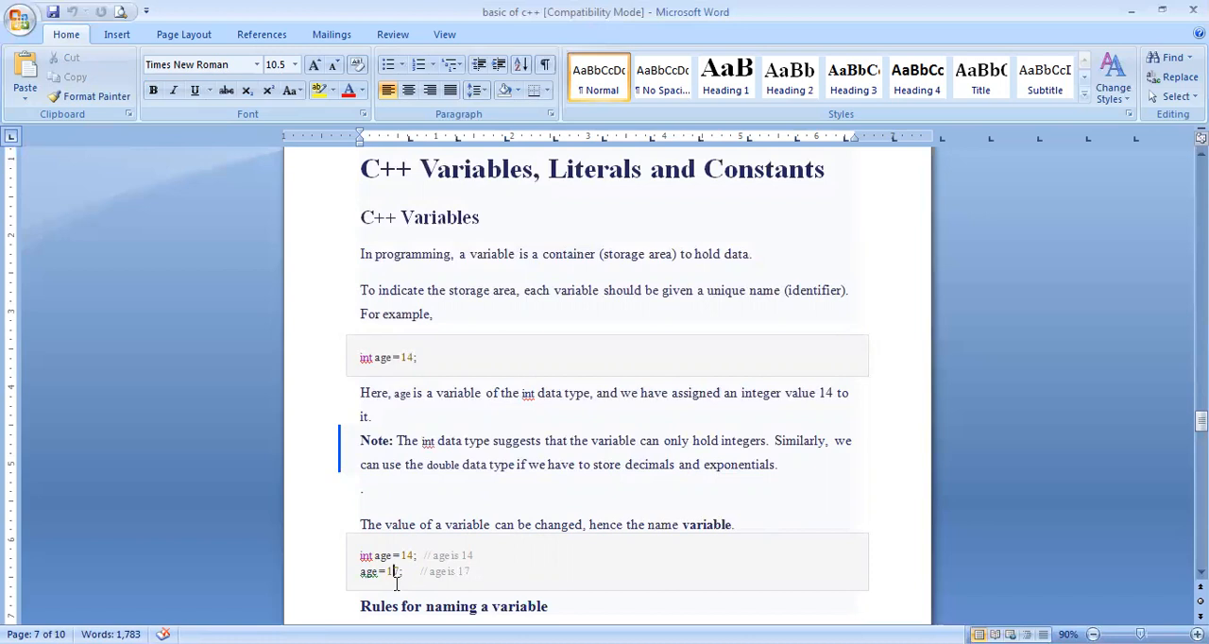
pyautogui.scroll(-3)
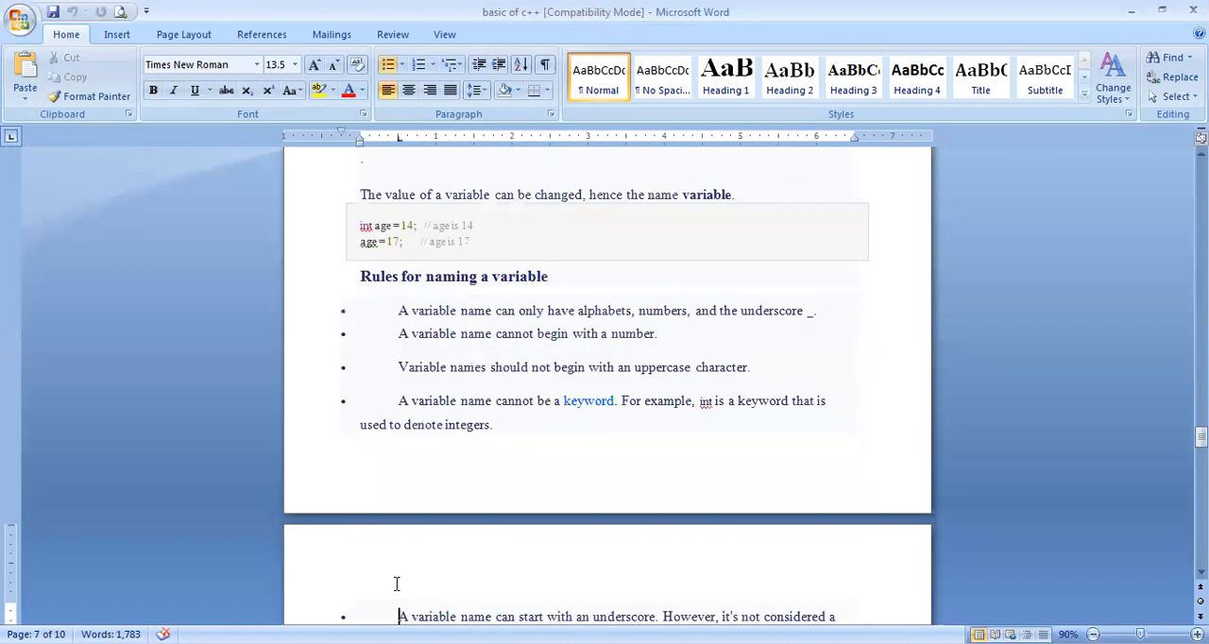
pyautogui.scroll(-3)
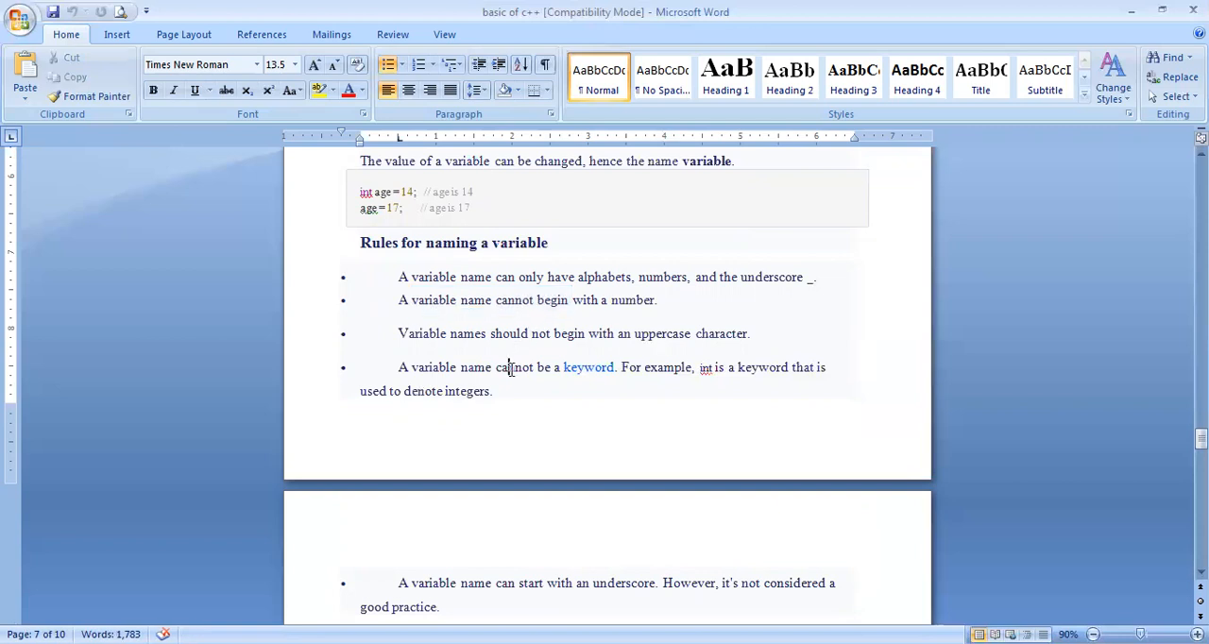
pyautogui.moveTo(495, 366); pyautogui.dragTo(491, 391)
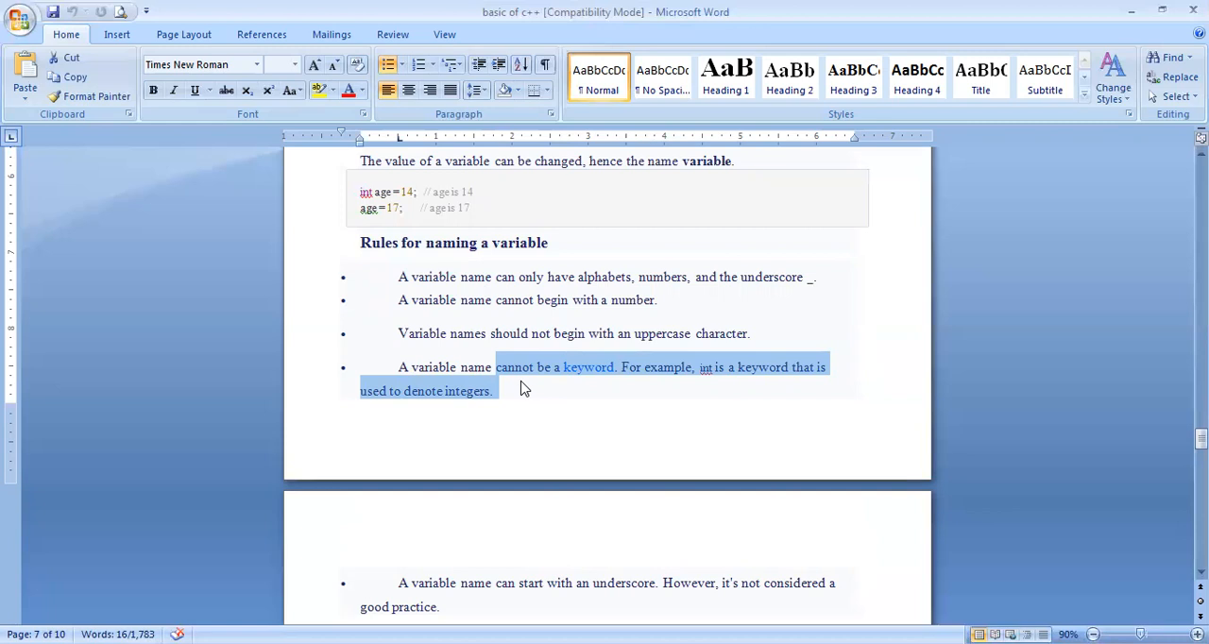
pyautogui.moveTo(473, 484)
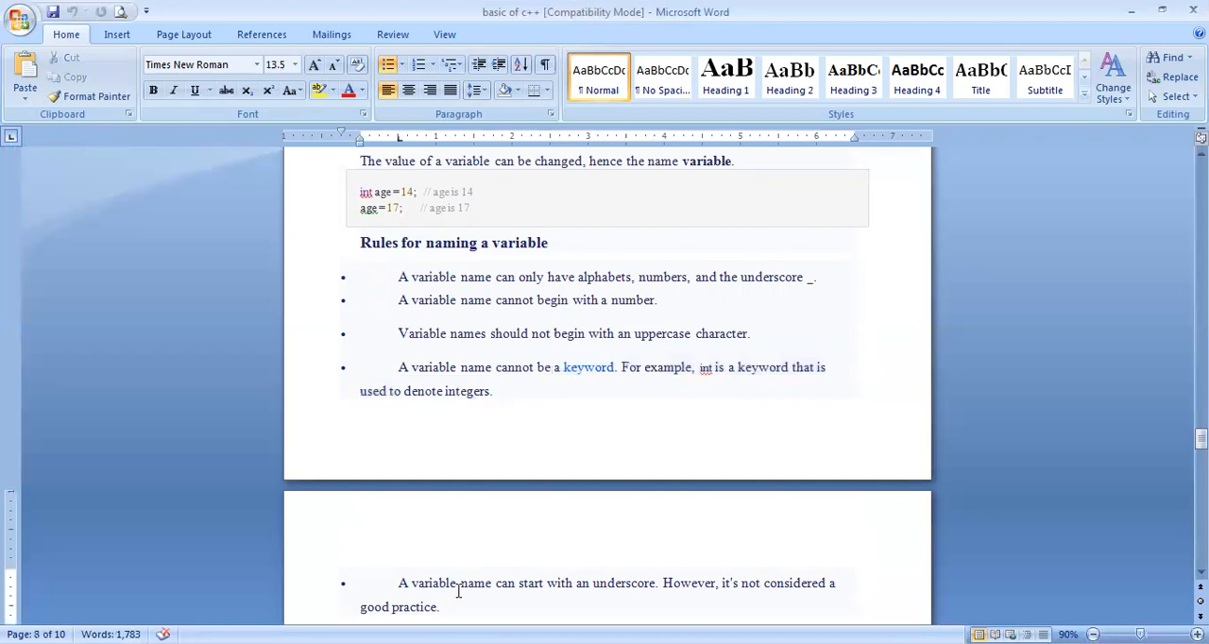
# Step: Scroll to the note on meaningful variable names and the 'C++ Literals' heading
pyautogui.scroll(-3)
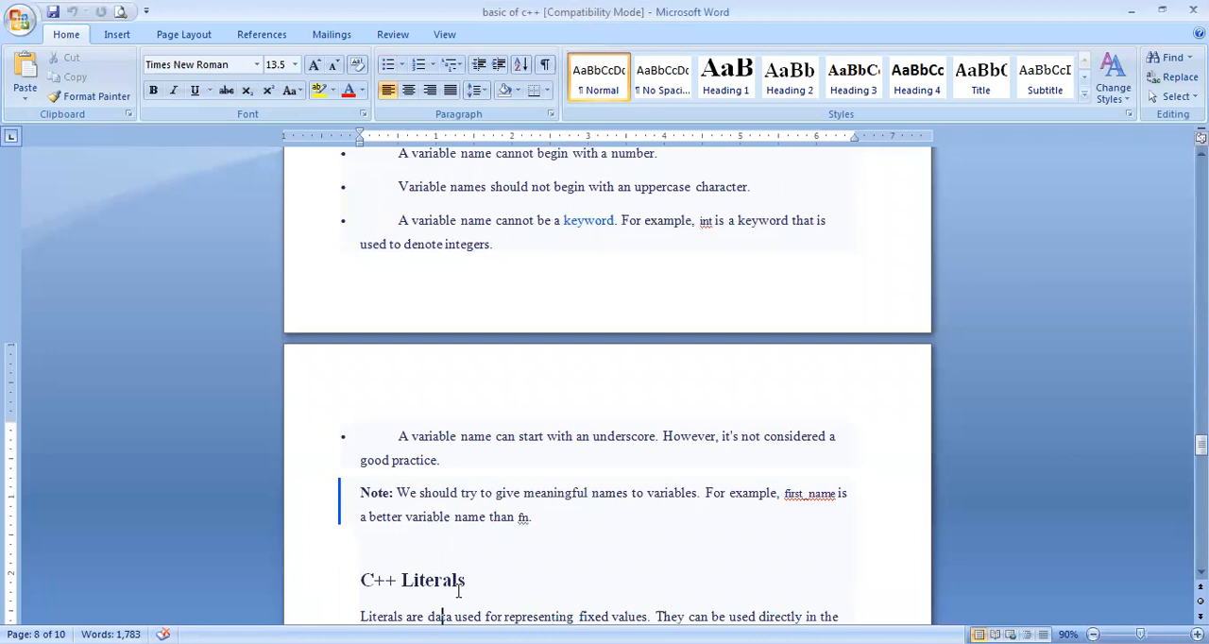
pyautogui.moveTo(506, 491)
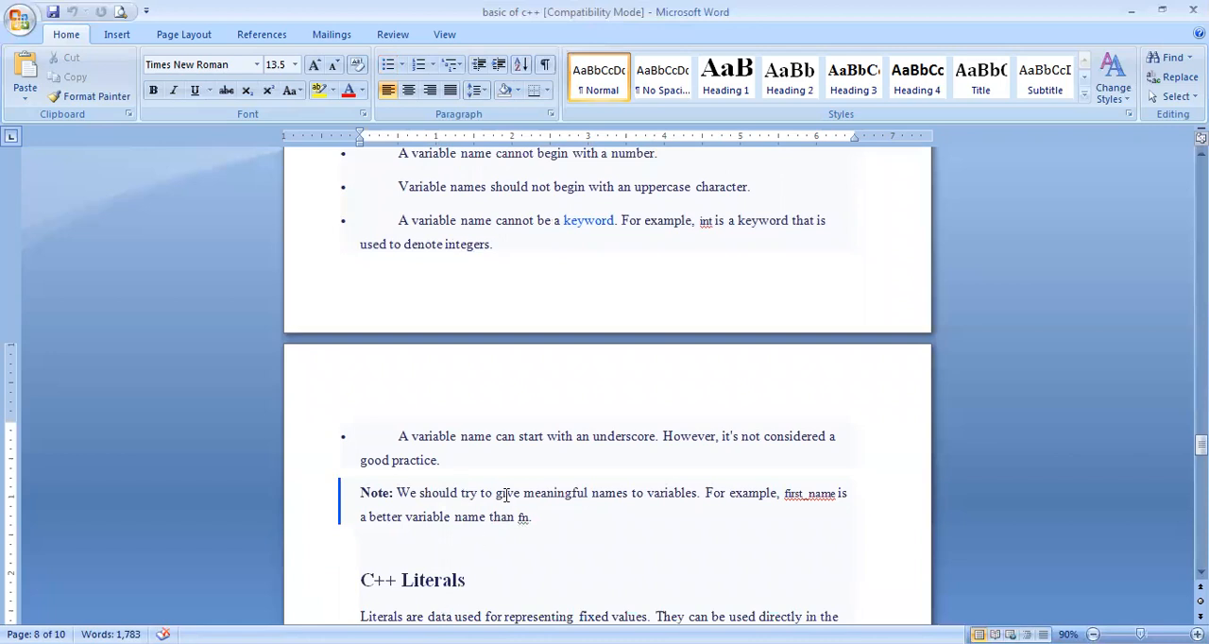
pyautogui.moveTo(495, 491); pyautogui.dragTo(835, 491)
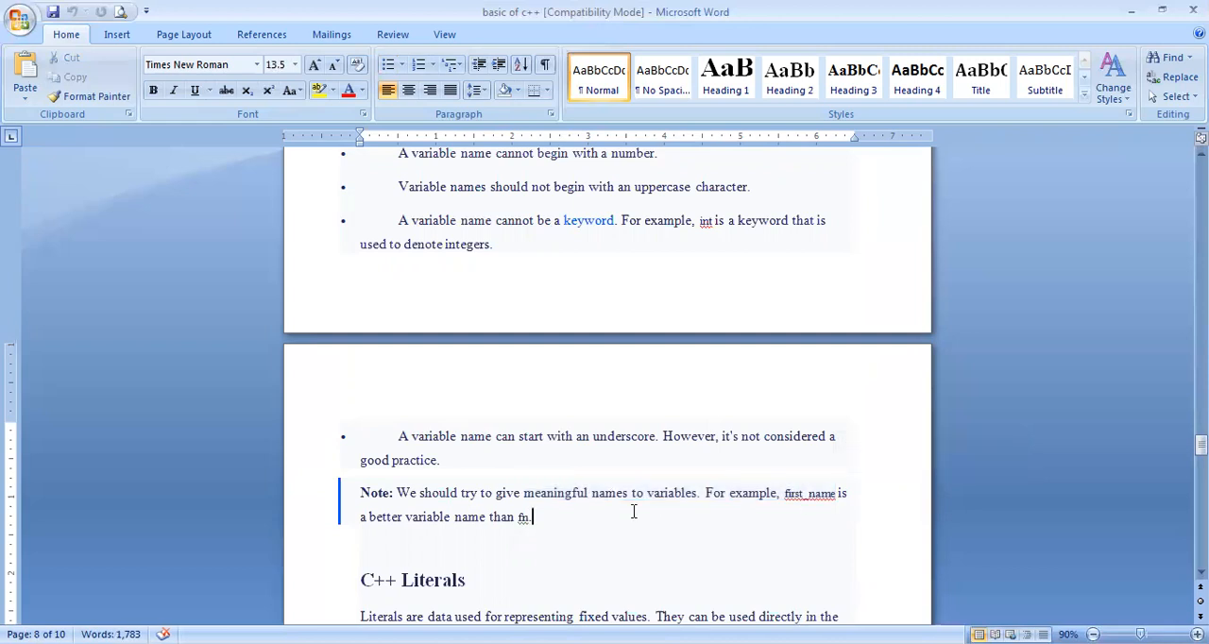
# Step: Scroll to the literals examples 1, 2.5 and 'c' and the '1. Integers' heading
pyautogui.scroll(-3)
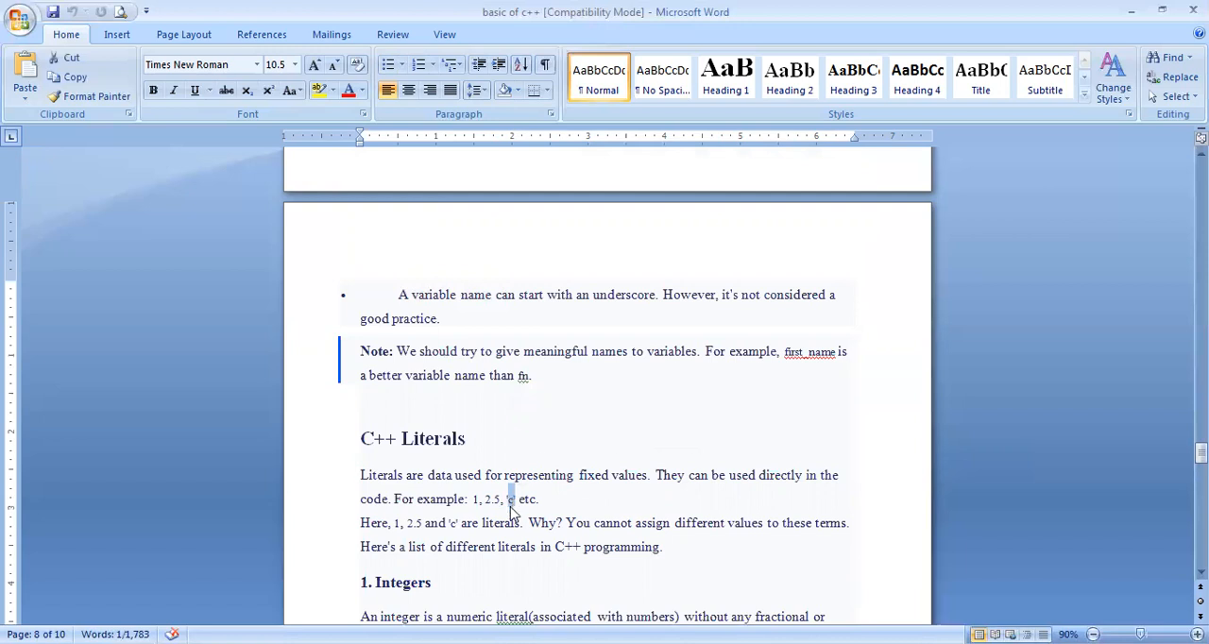
pyautogui.moveTo(487, 575)
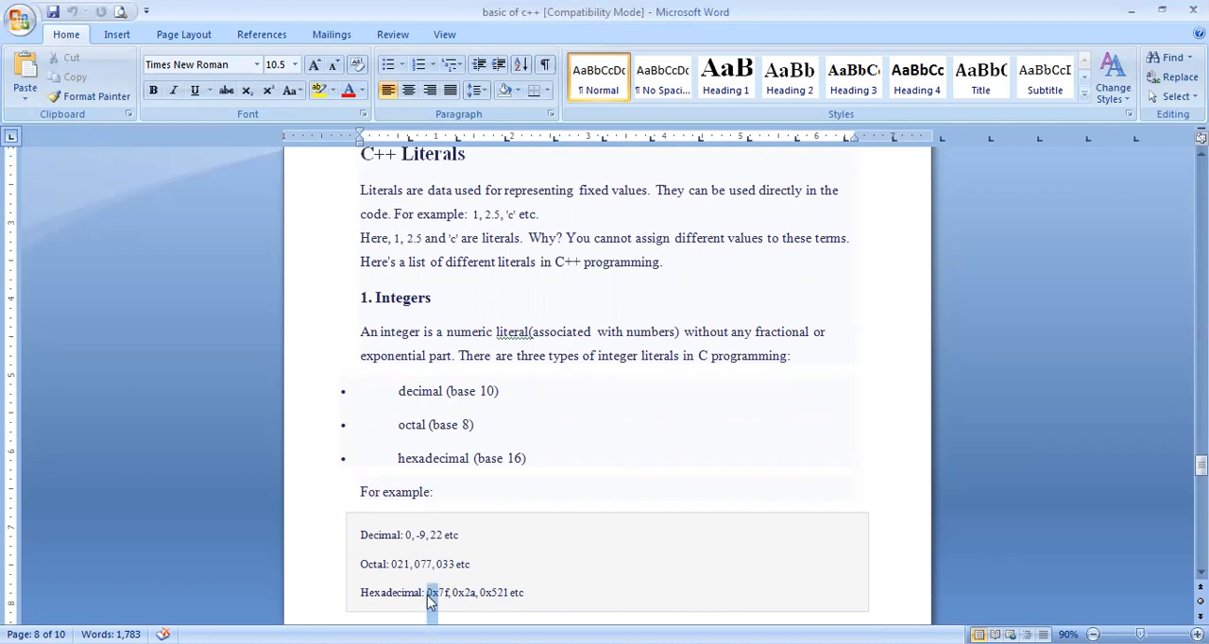
pyautogui.click(396, 563)
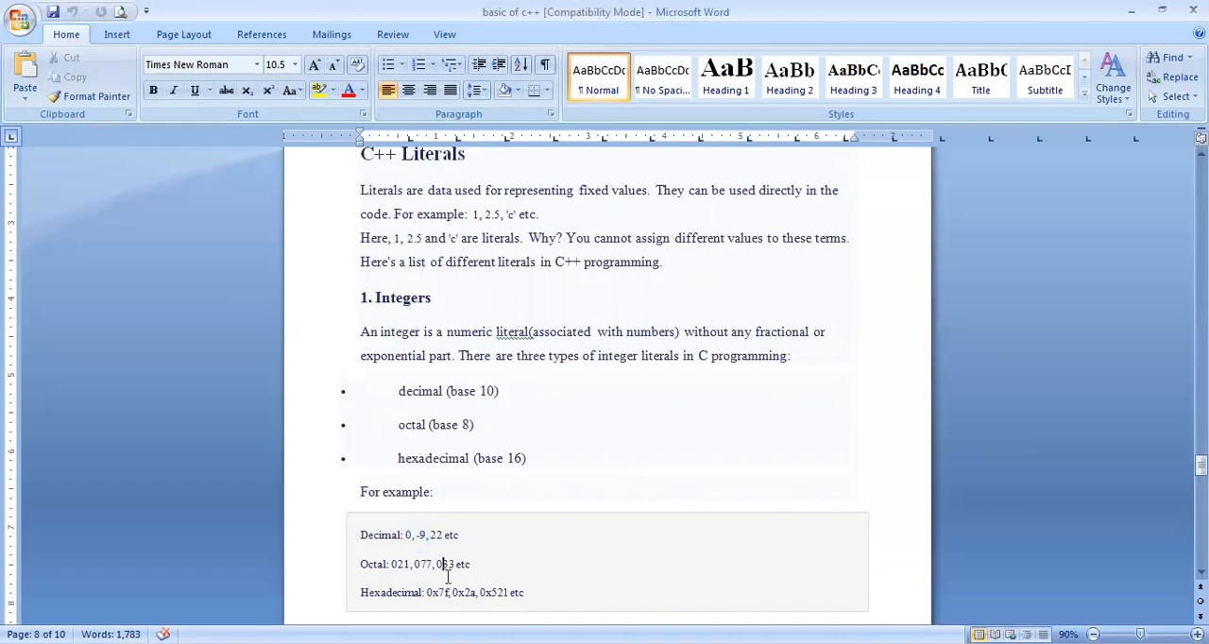
pyautogui.moveTo(446, 593)
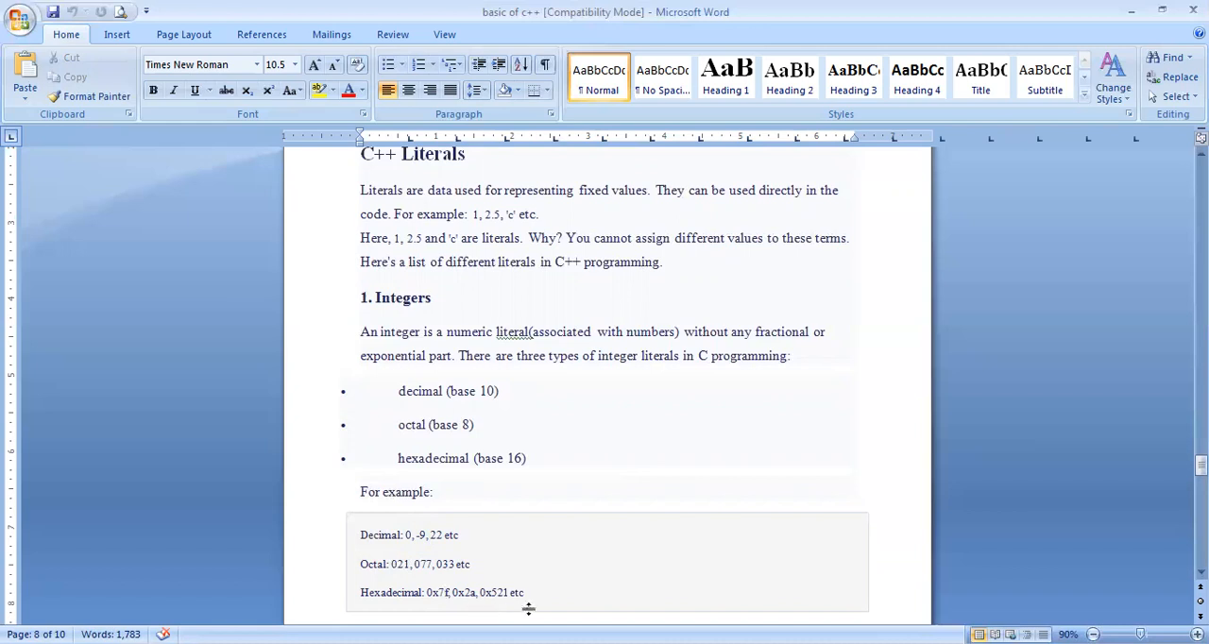
# Step: Scroll past Floating-point Literals and Characters to the start of the Escape Sequences table
pyautogui.scroll(-3)
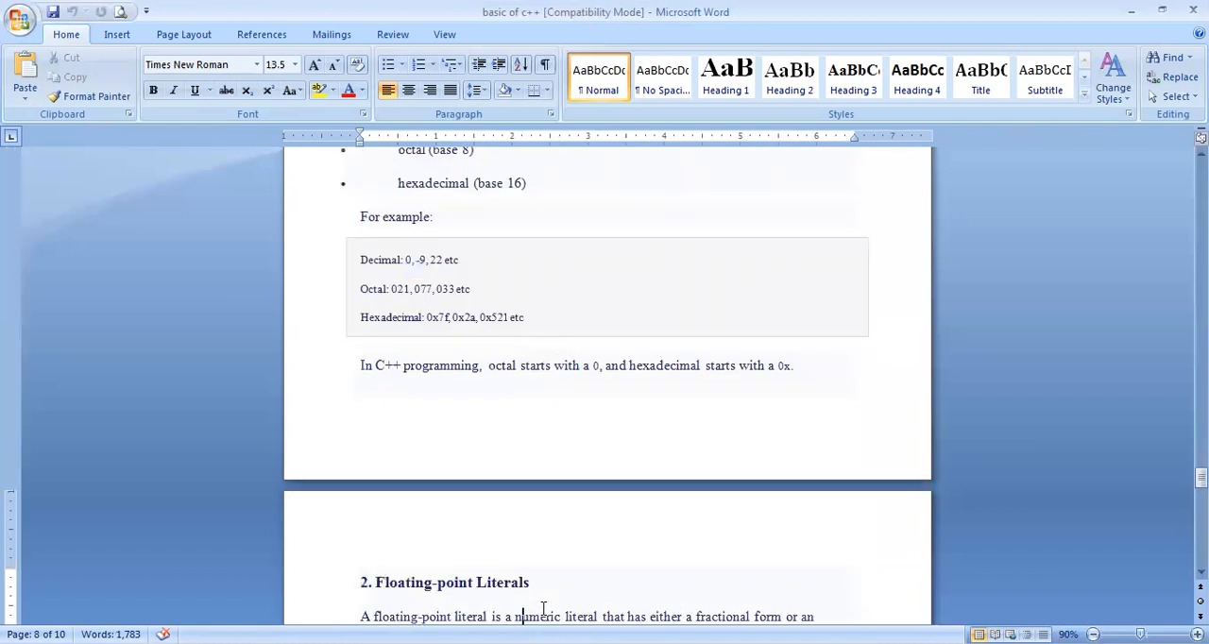
pyautogui.scroll(-3)
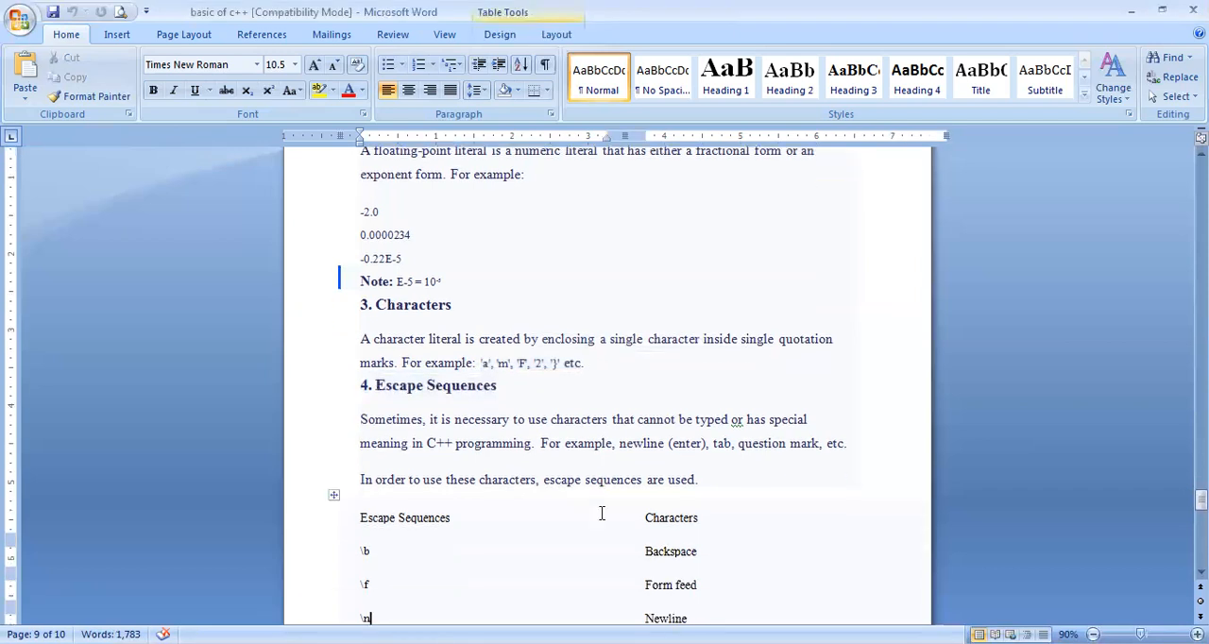
# Step: Scroll through the escape sequence table to Null Character, the String Literals examples and 'C++ Constants'
pyautogui.scroll(-3)
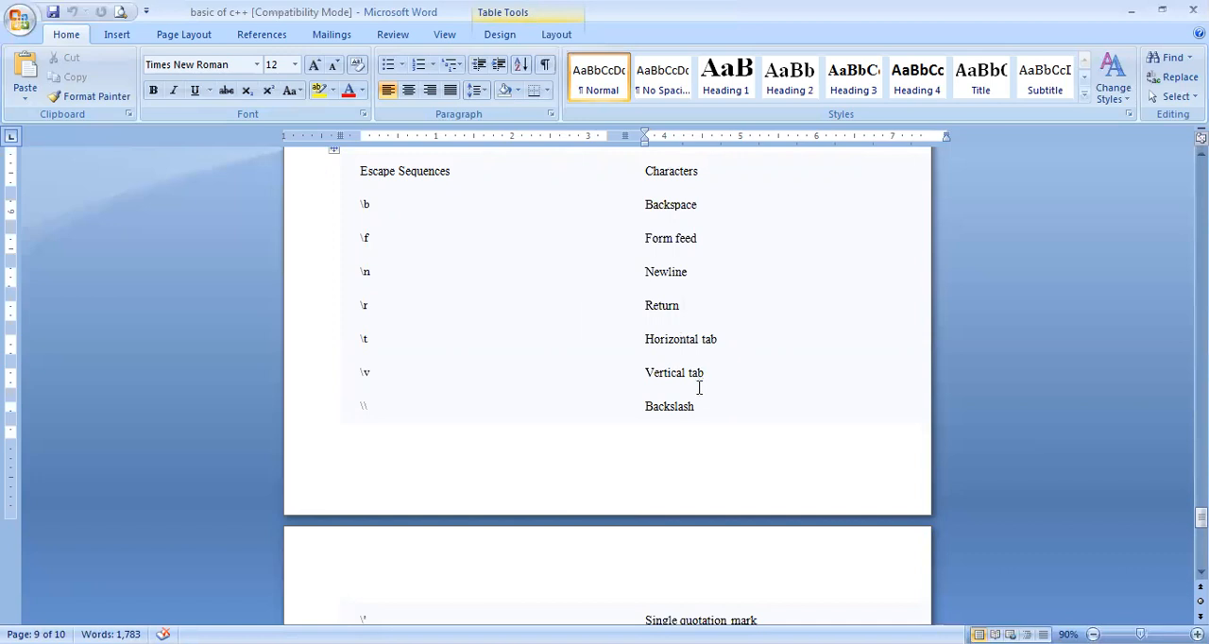
pyautogui.scroll(-3)
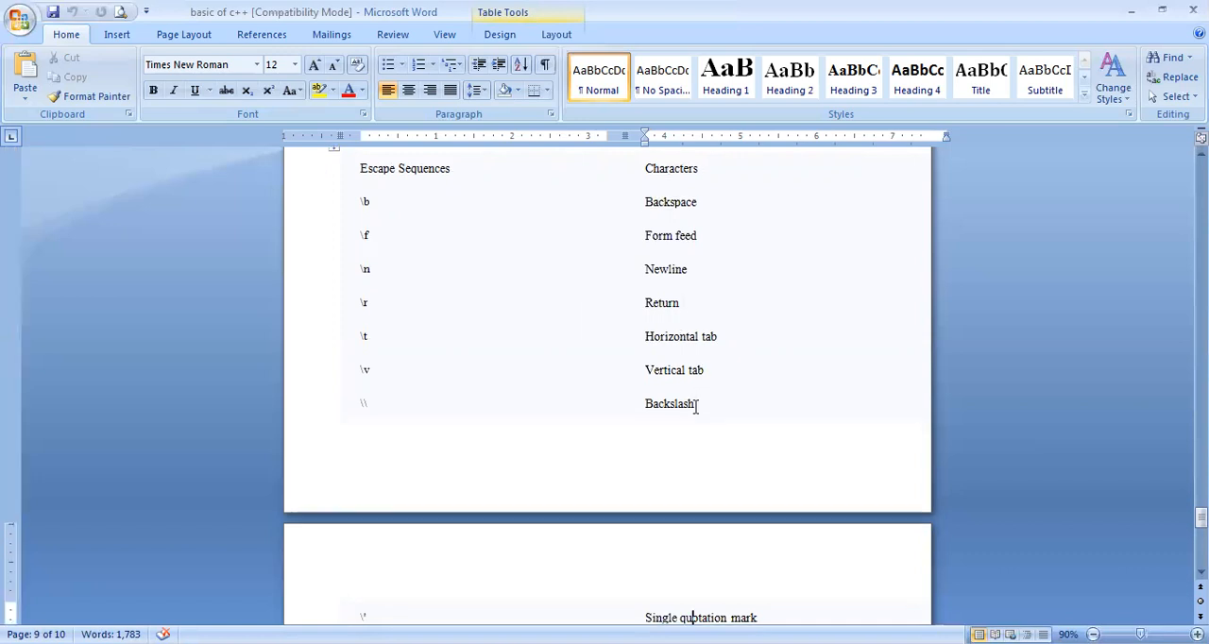
pyautogui.scroll(-3)
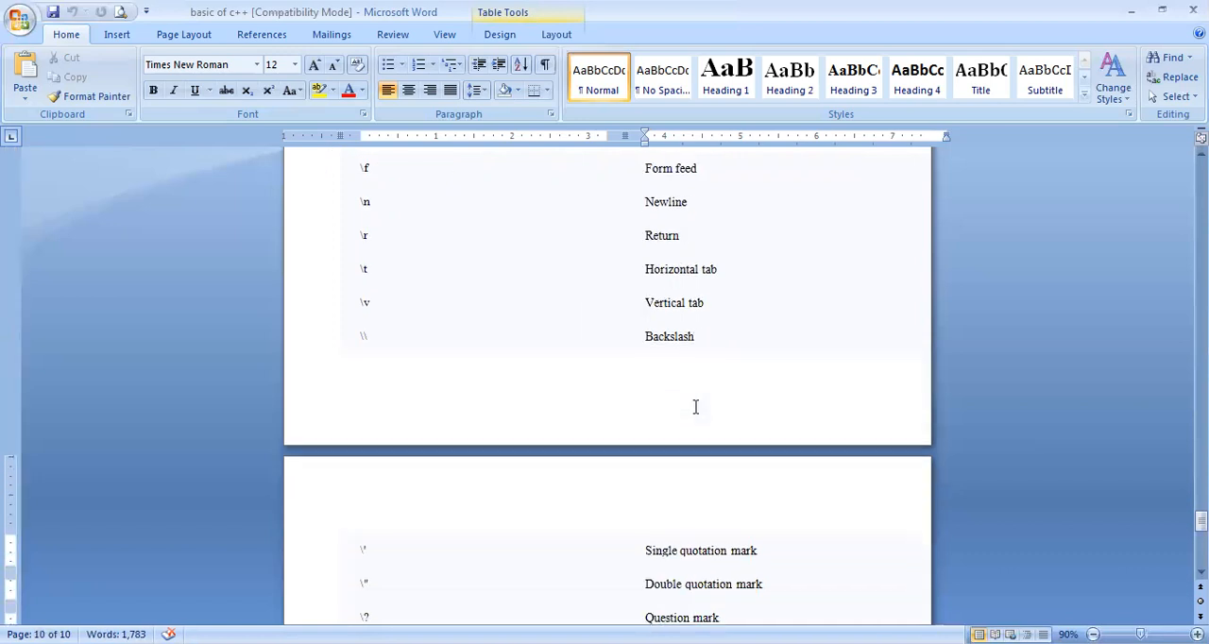
pyautogui.scroll(-3)
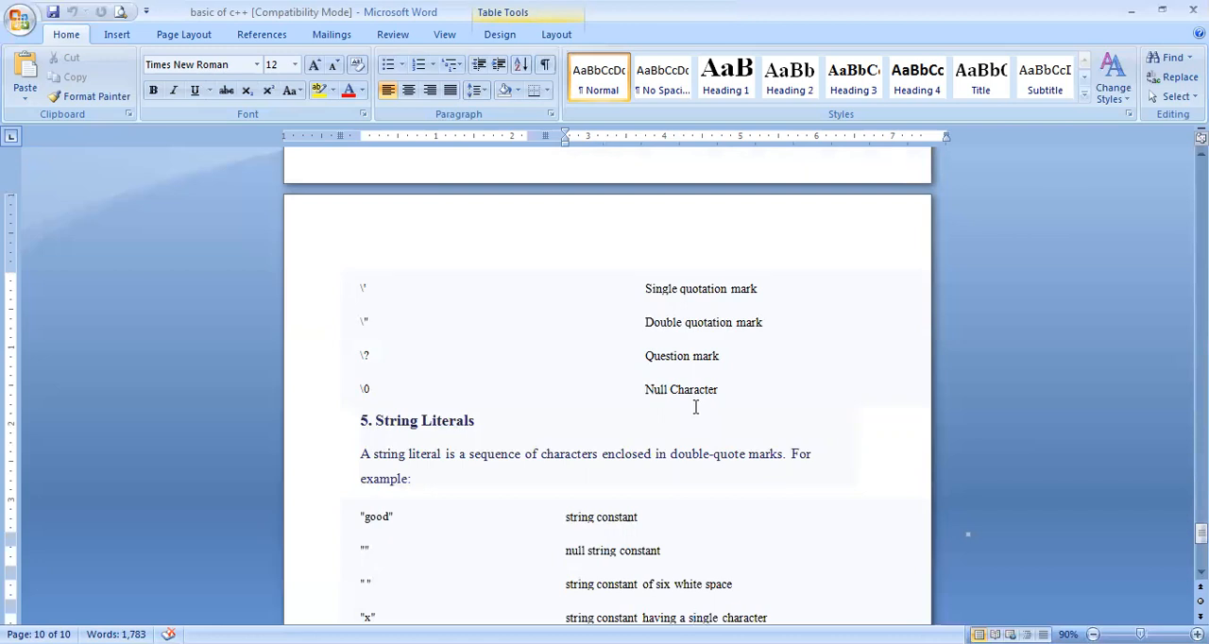
pyautogui.scroll(-3)
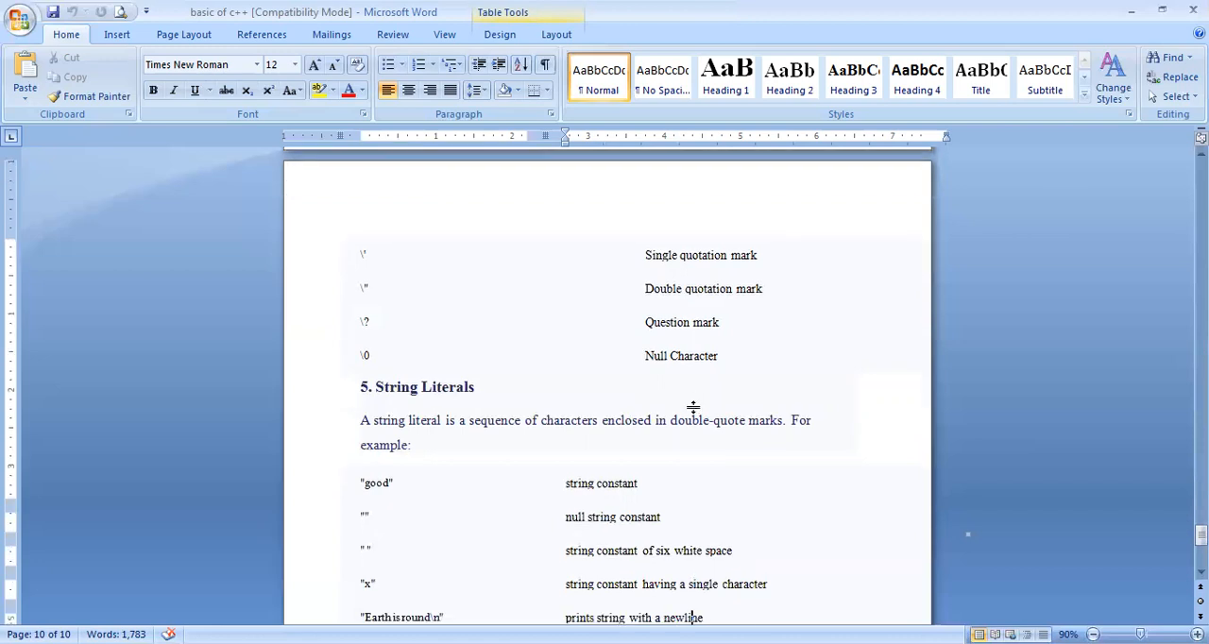
pyautogui.scroll(-3)
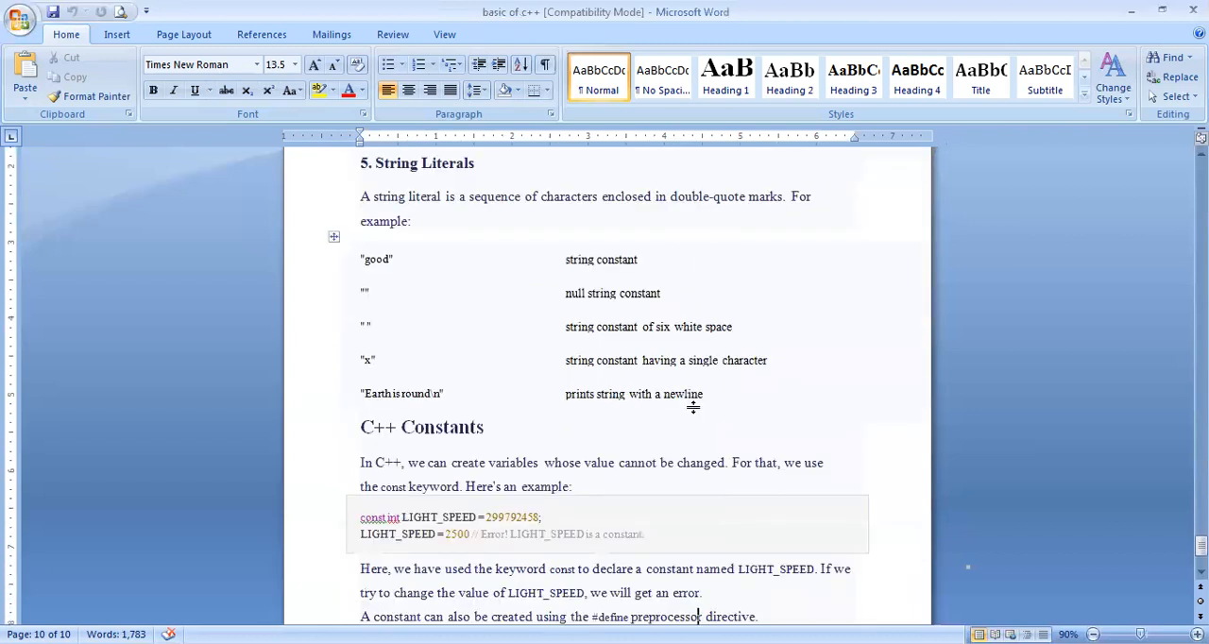